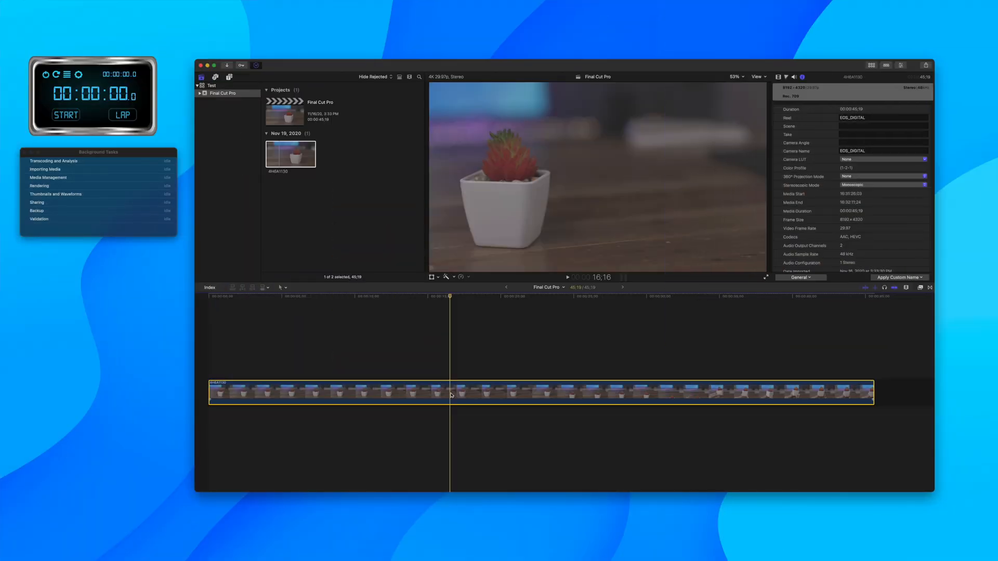
Step: Select the 4H6A1130 clip and read its 8192×4320, 29.97p, Rec. 709 HEVC info
click(290, 153)
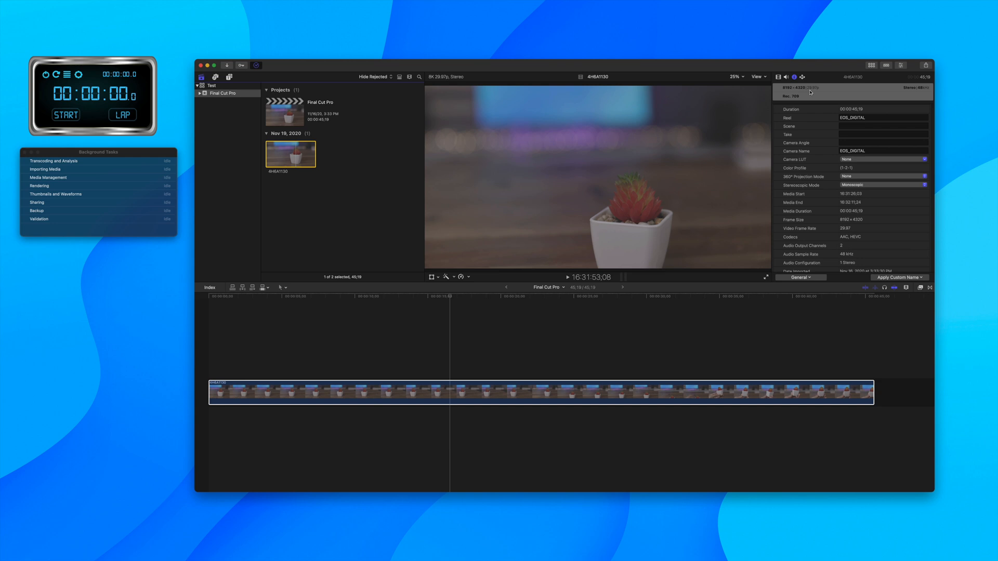
click(451, 383)
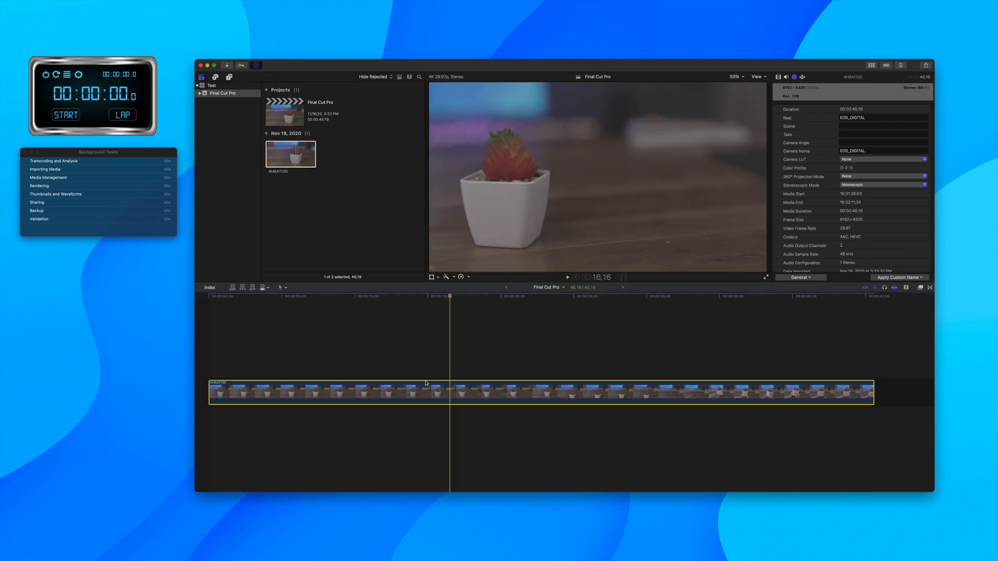
click(284, 112)
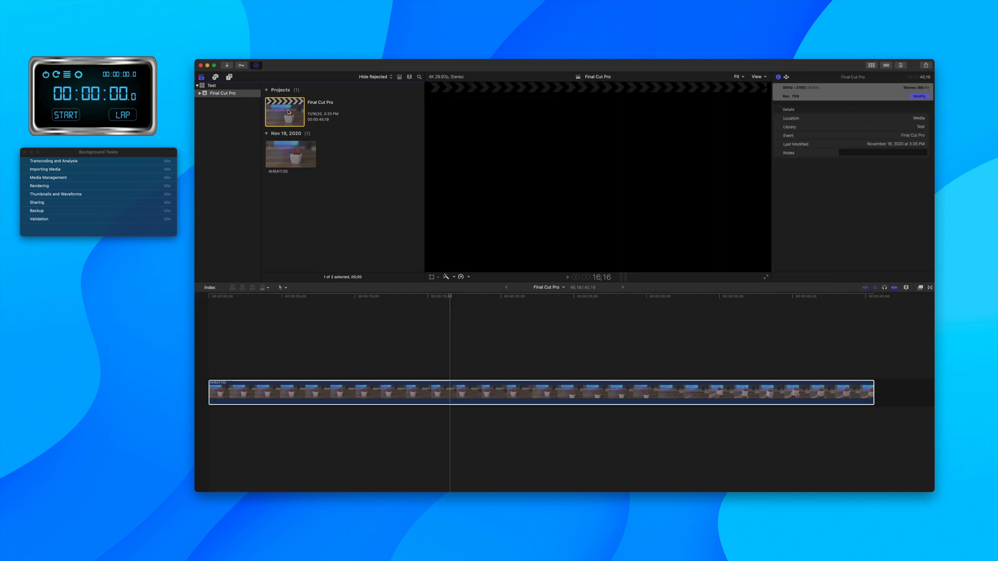
click(292, 154)
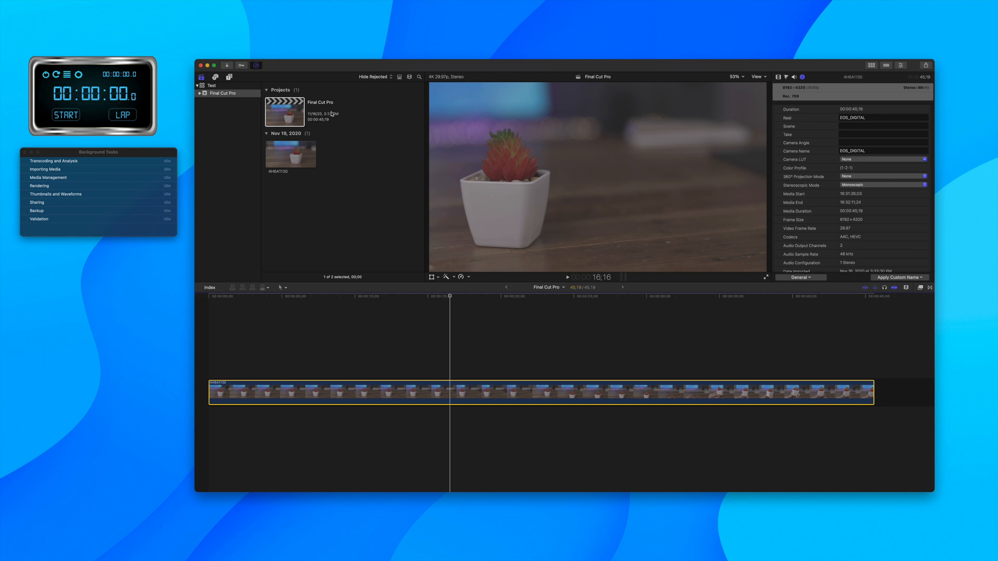
click(290, 154)
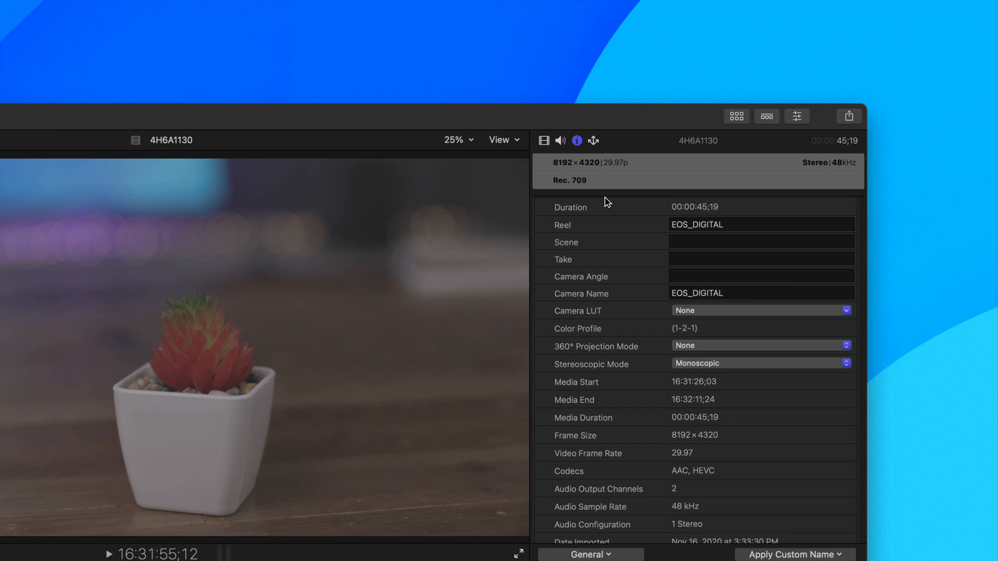
mouse_move(523, 150)
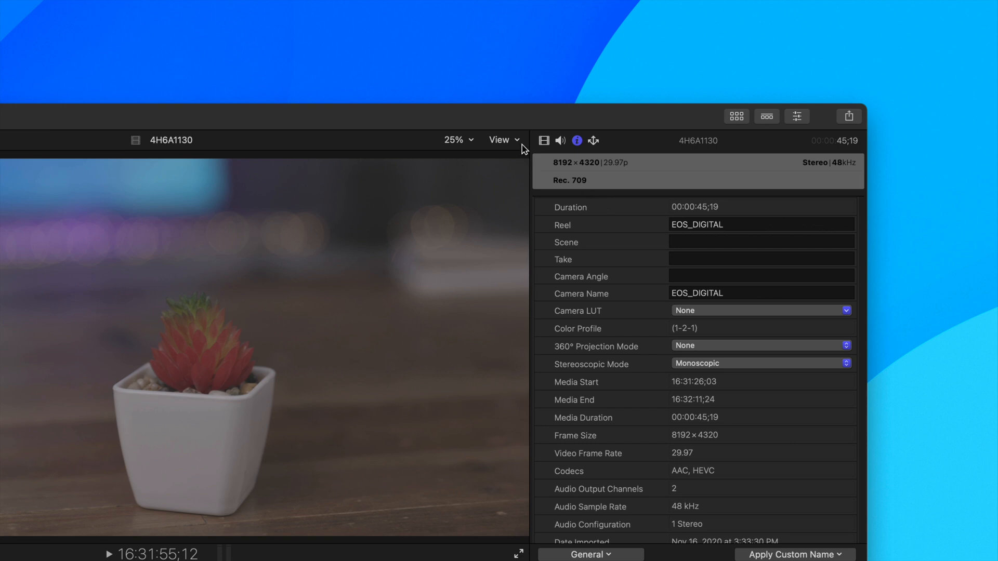
Step: Check the viewer's View menu shows Better Quality with Optimized/Original media, then dismiss it
click(503, 140)
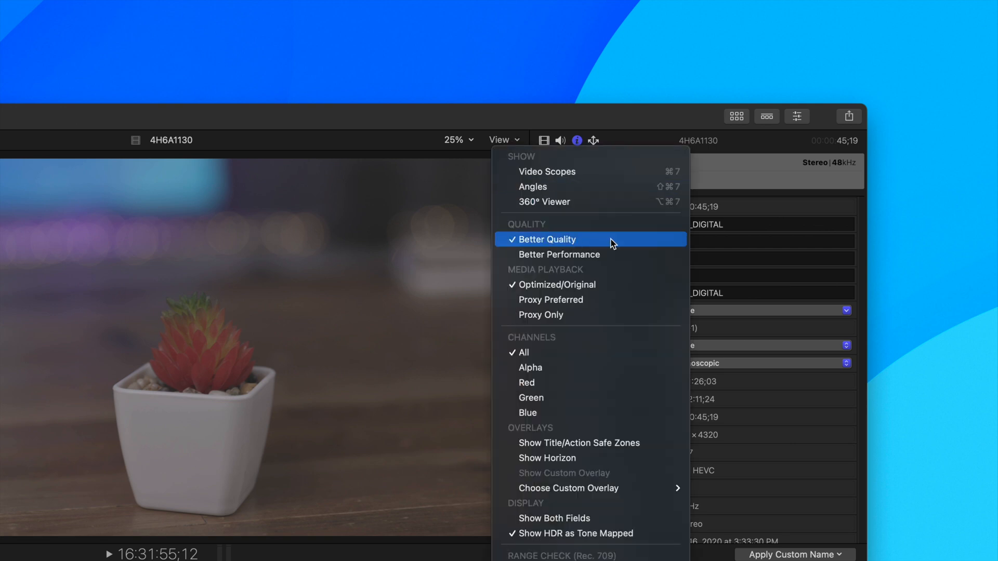
mouse_move(610, 285)
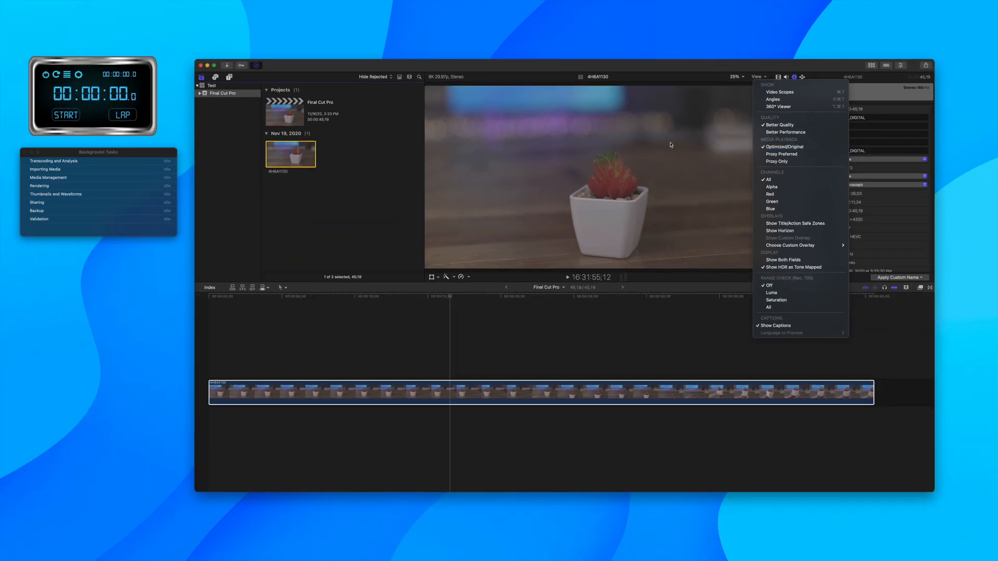
click(314, 221)
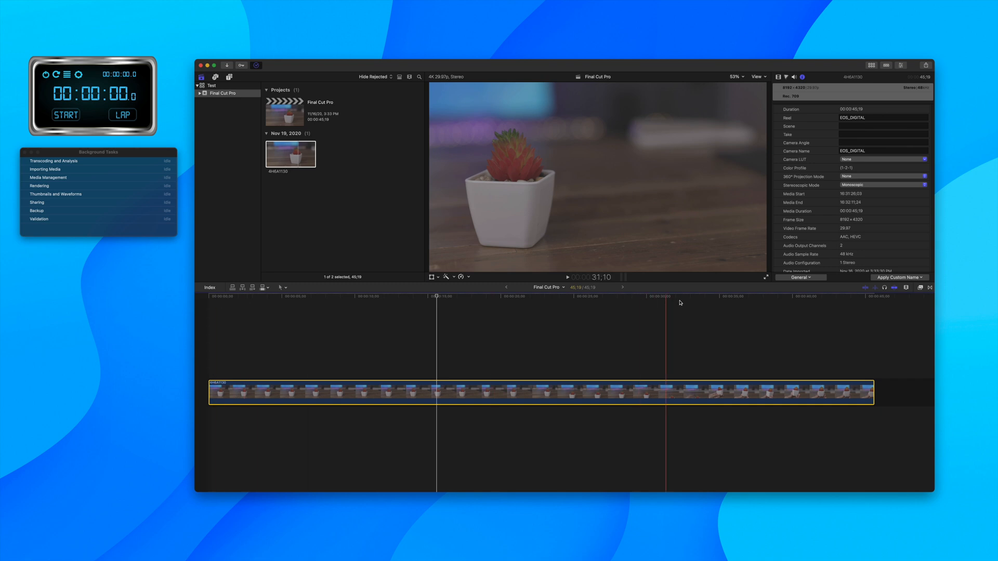
Step: Bring the 4K project's playhead back to the timeline start with the clip in the viewer
click(775, 299)
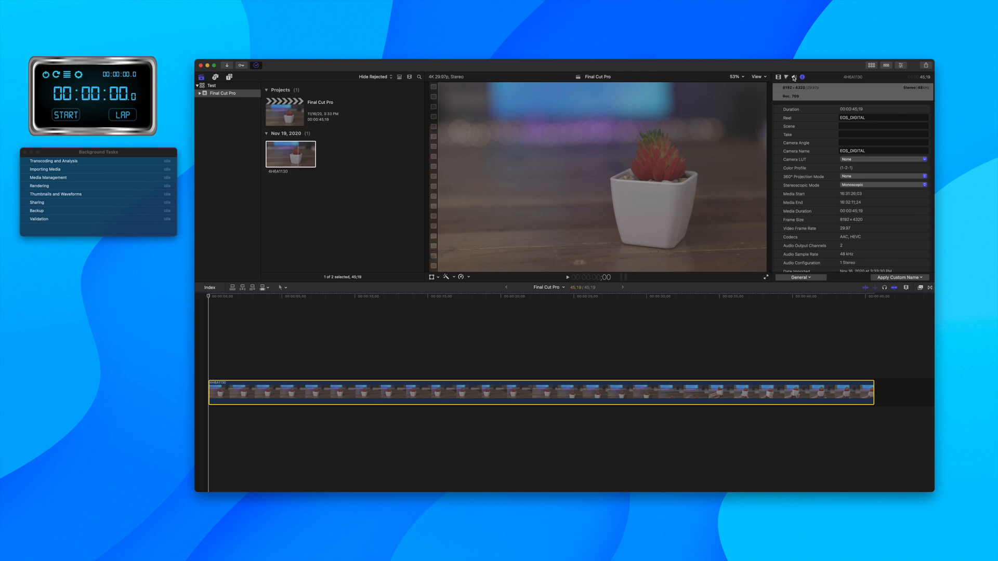
Step: Share the project as YouTube 4K H.265, saved as 'Final Cut Pro 2'
click(927, 65)
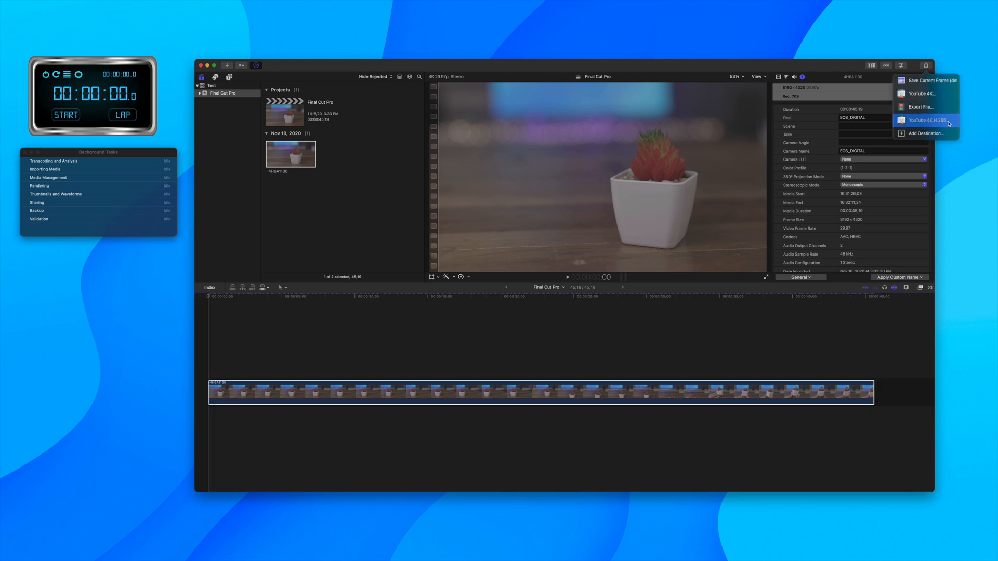
click(926, 120)
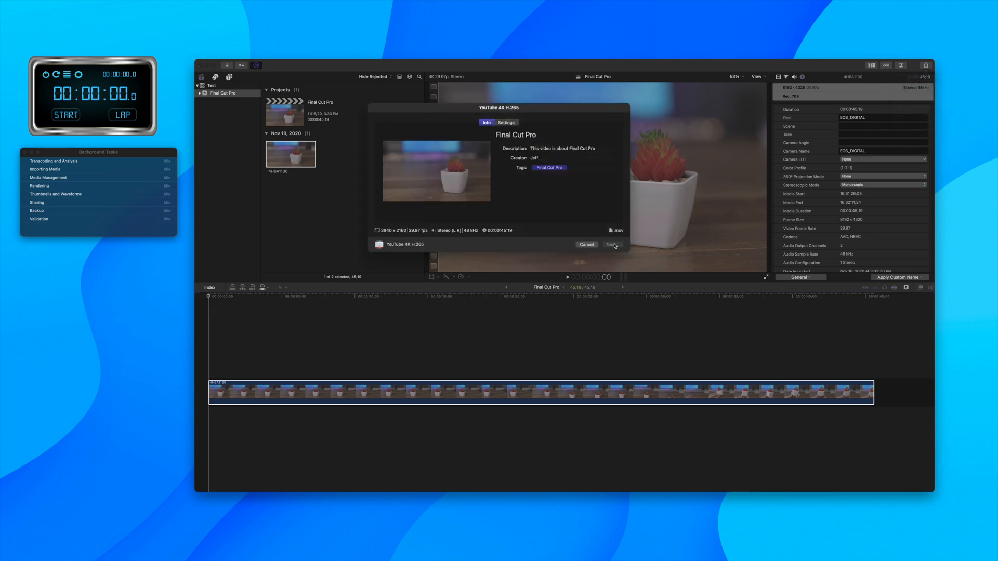
click(612, 244)
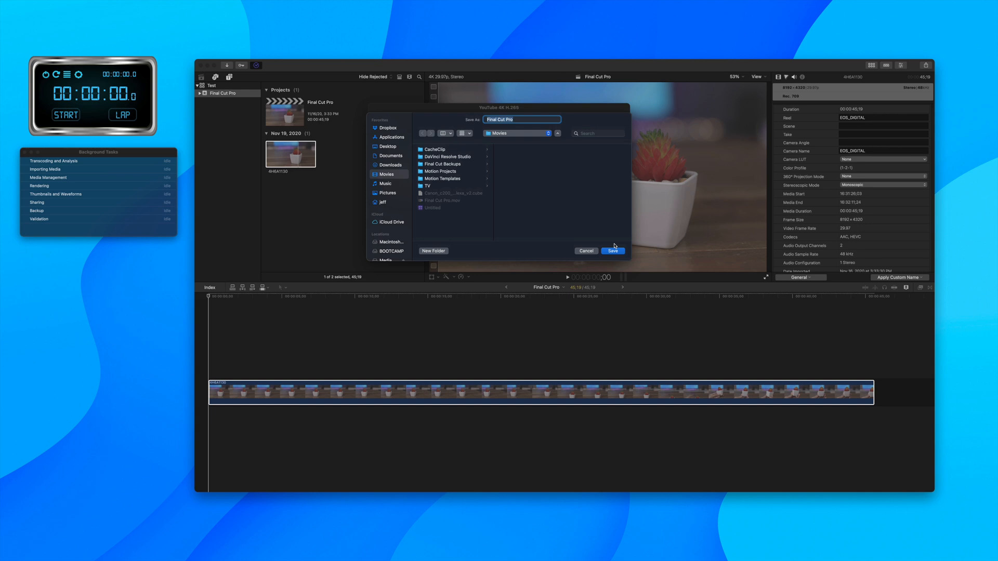
text(2)
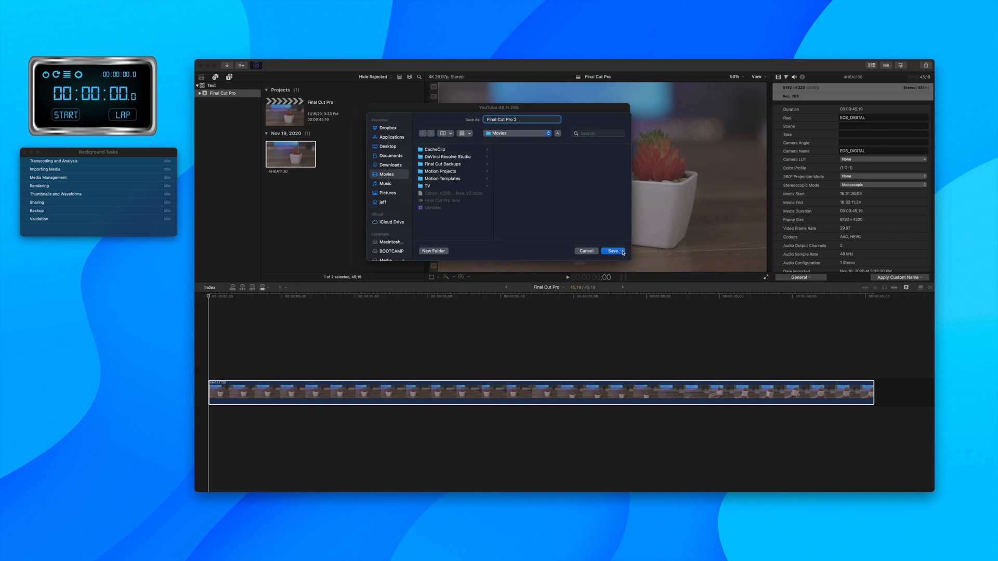
click(612, 250)
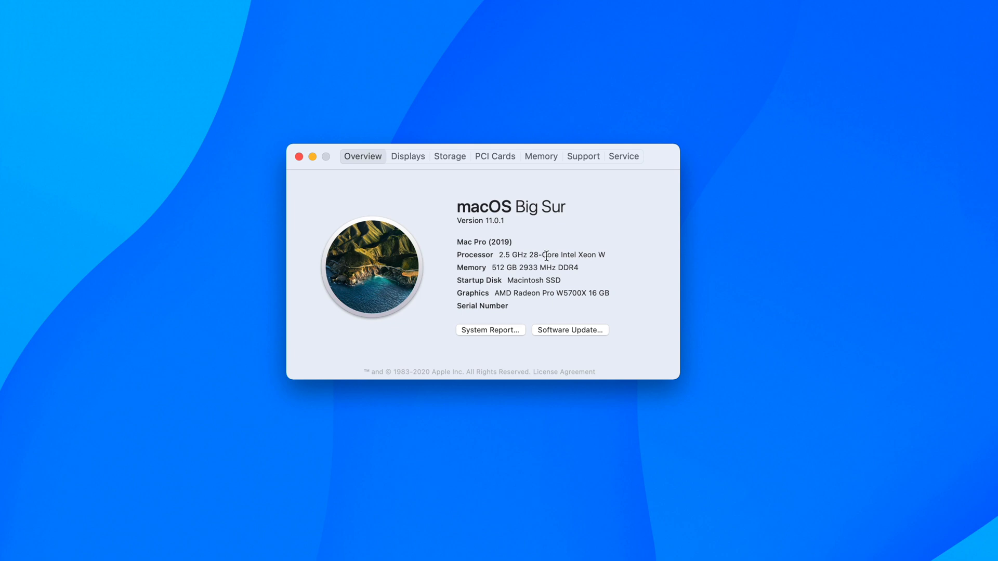
mouse_move(686, 247)
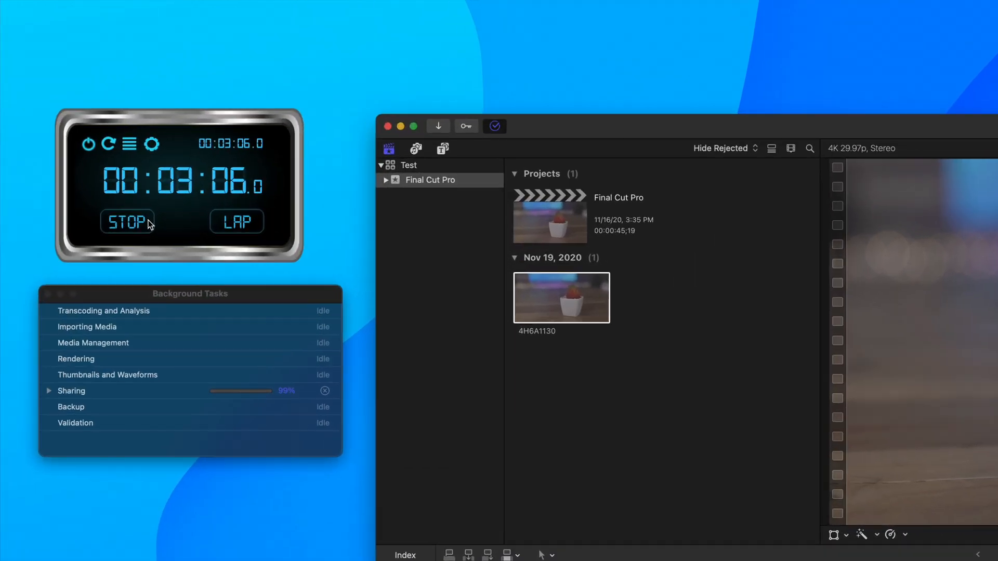
Step: Stop the timer, reveal 4H6A1130.mov in Finder, and open it in QuickTime despite the warning
click(127, 221)
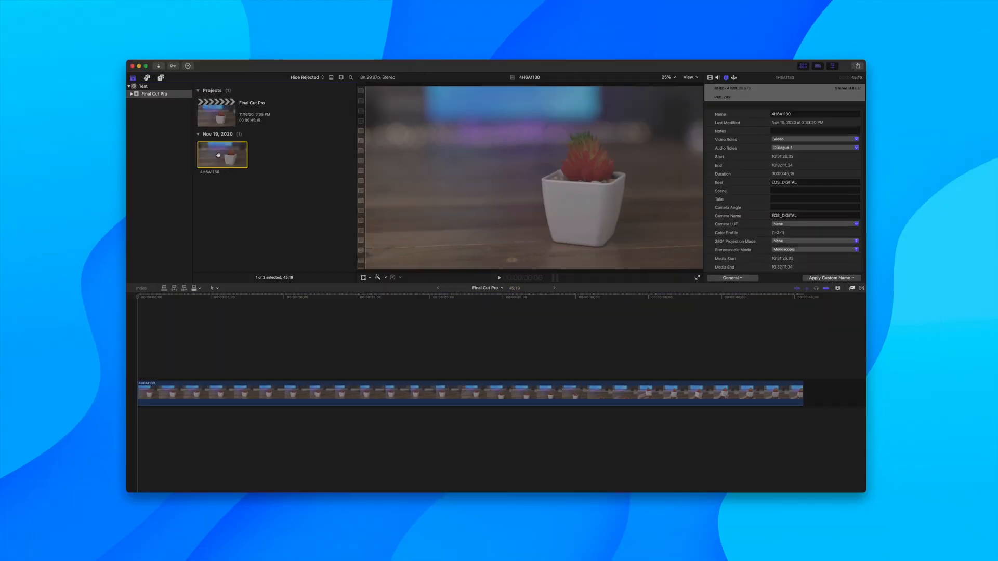
right_click(221, 153)
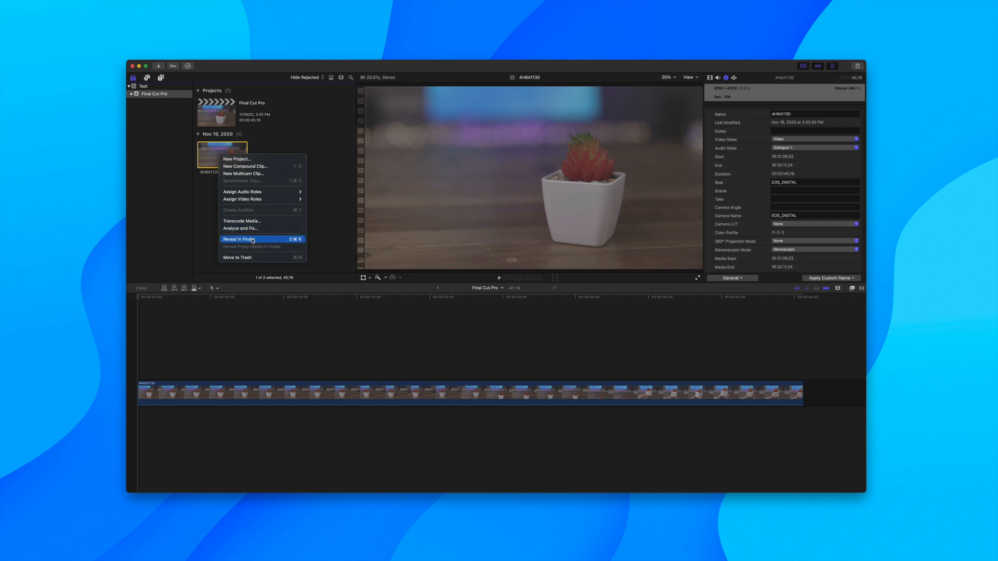
click(240, 238)
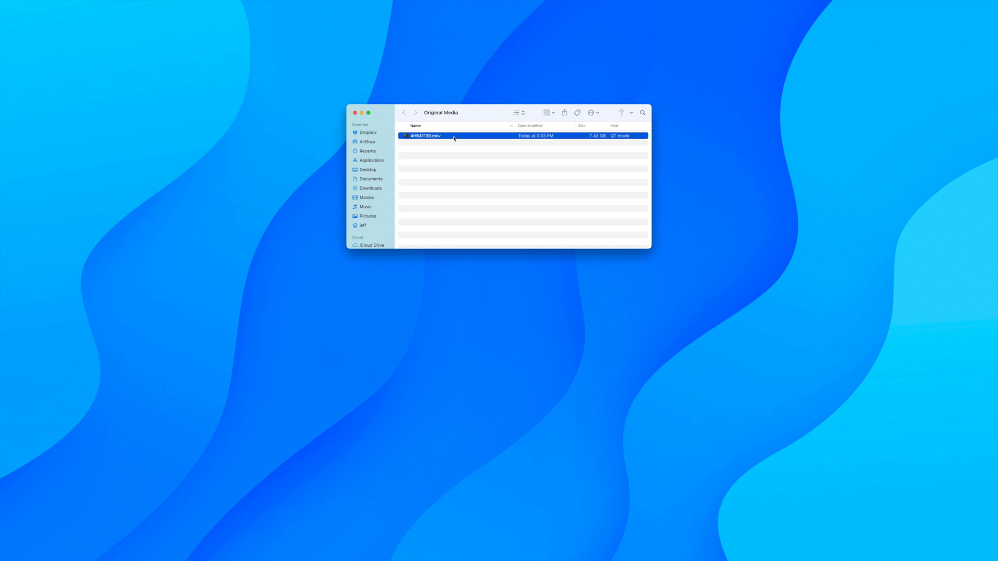
double_click(424, 136)
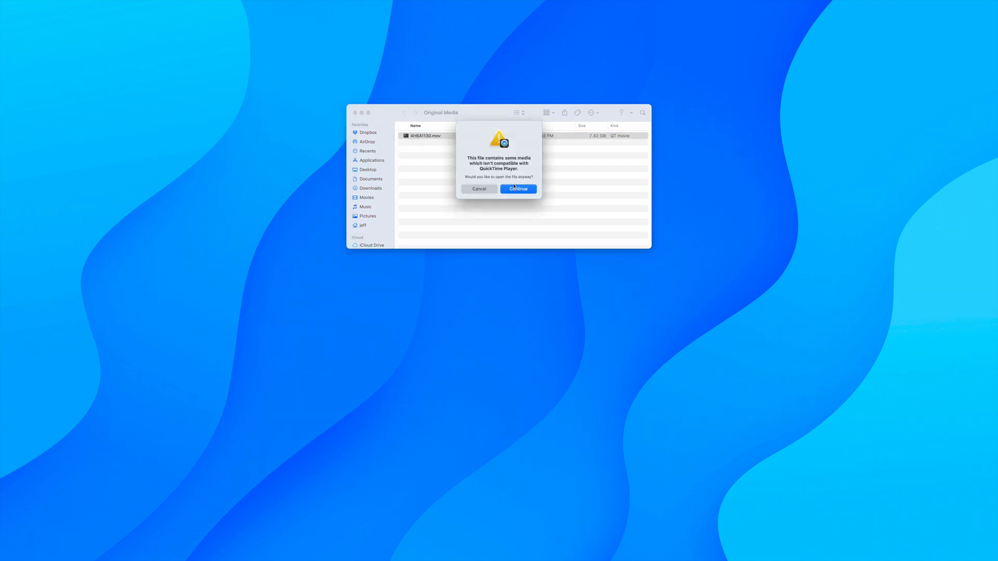
click(518, 188)
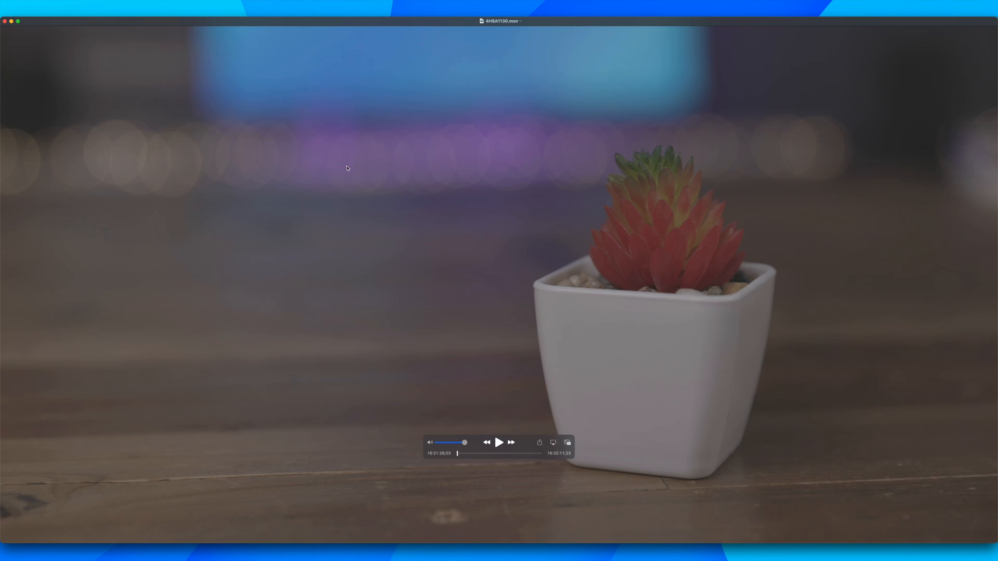
mouse_move(354, 179)
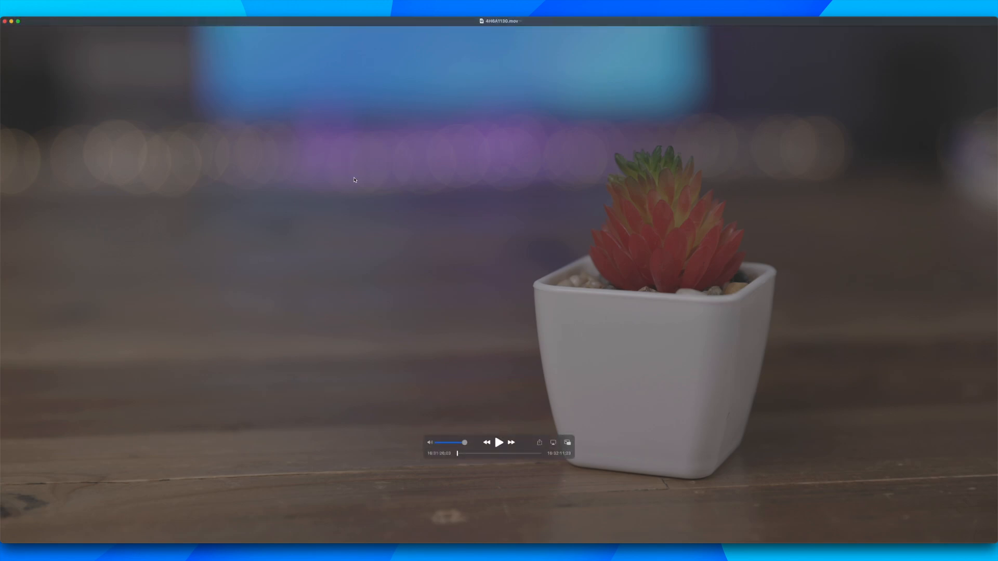
Step: Show the Movie Inspector's video details: 10-bit HEVC at 1.30 Gbit/s
click(567, 442)
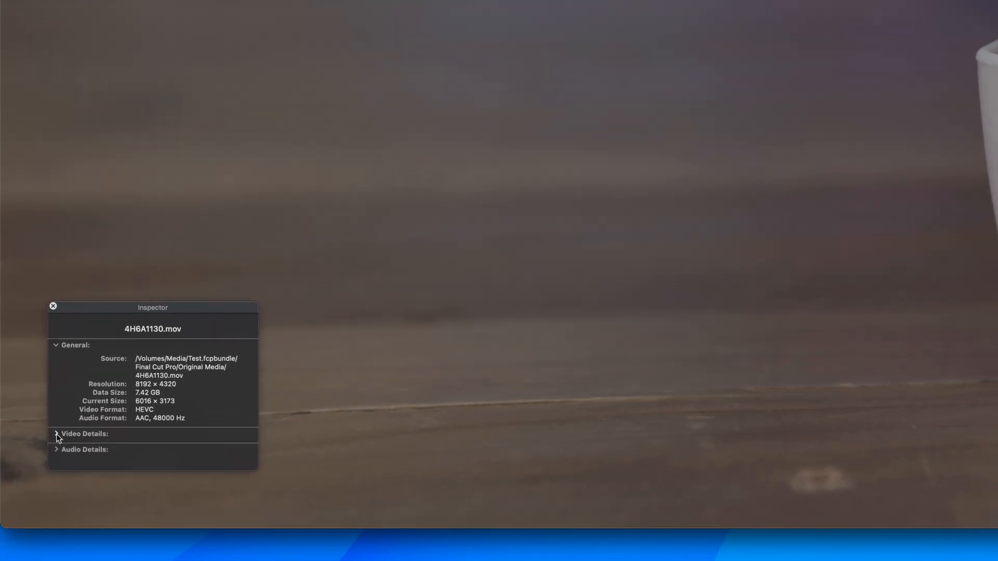
click(83, 434)
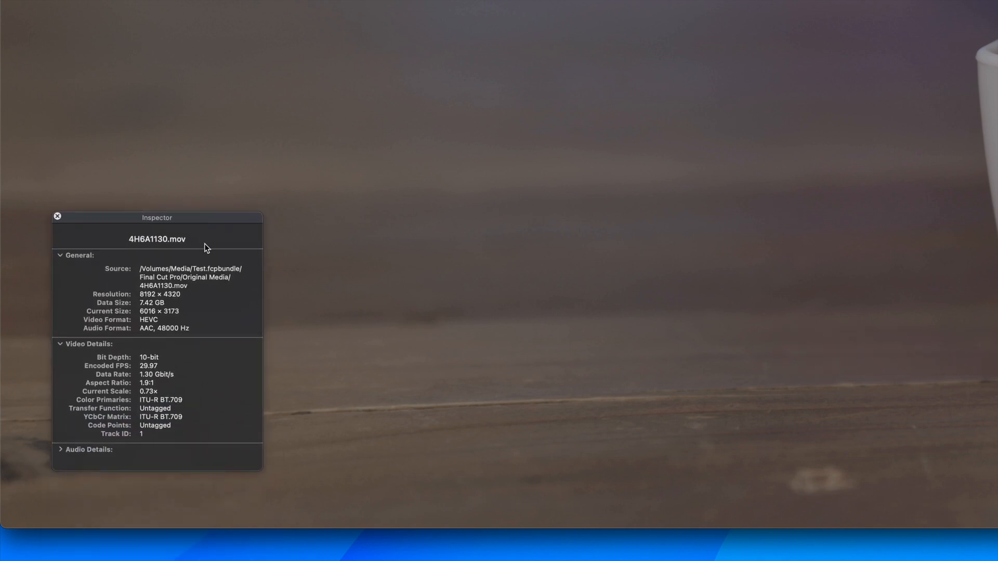
mouse_move(232, 267)
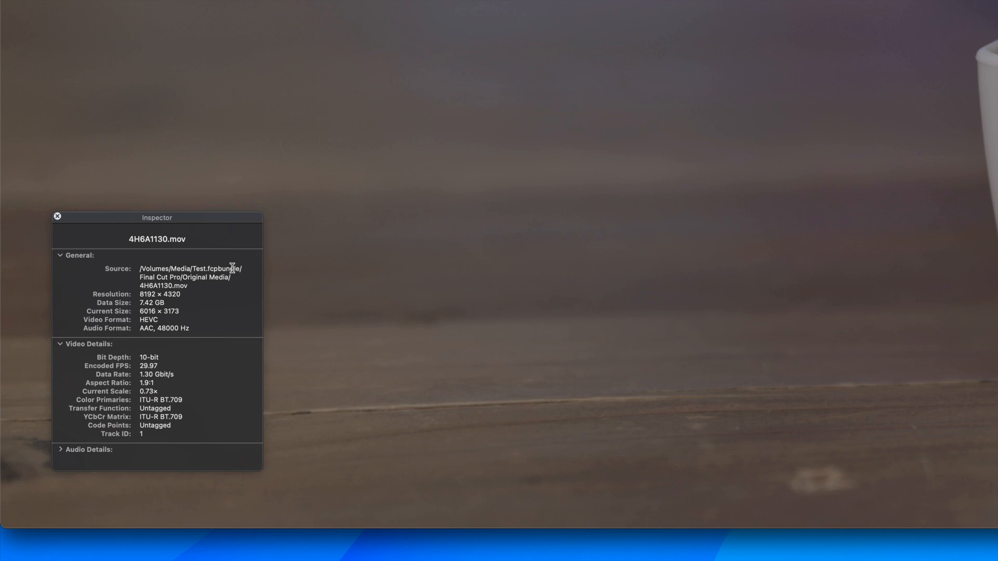
right_click(339, 172)
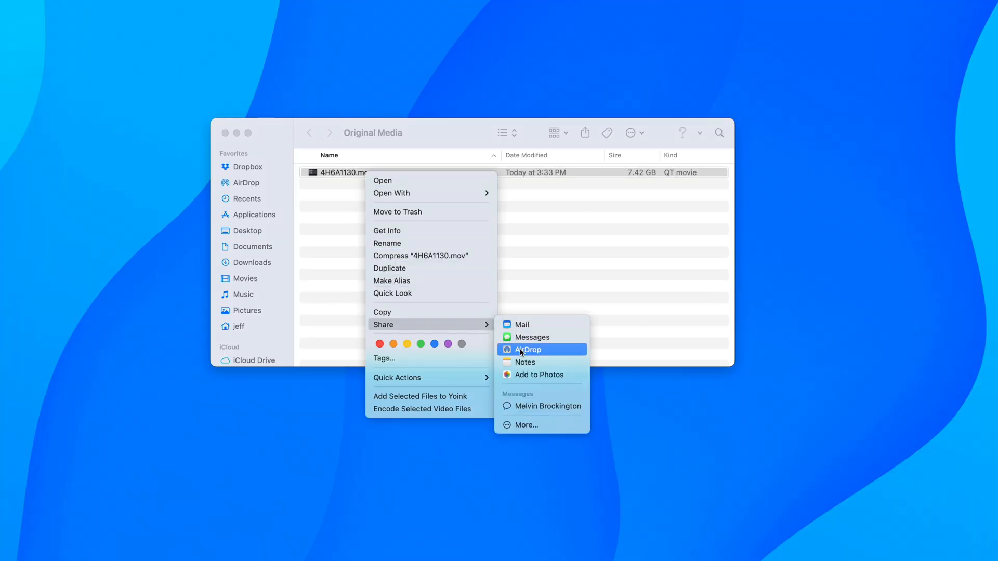
Step: AirDrop 4H6A1130.mov to the iPad
click(528, 350)
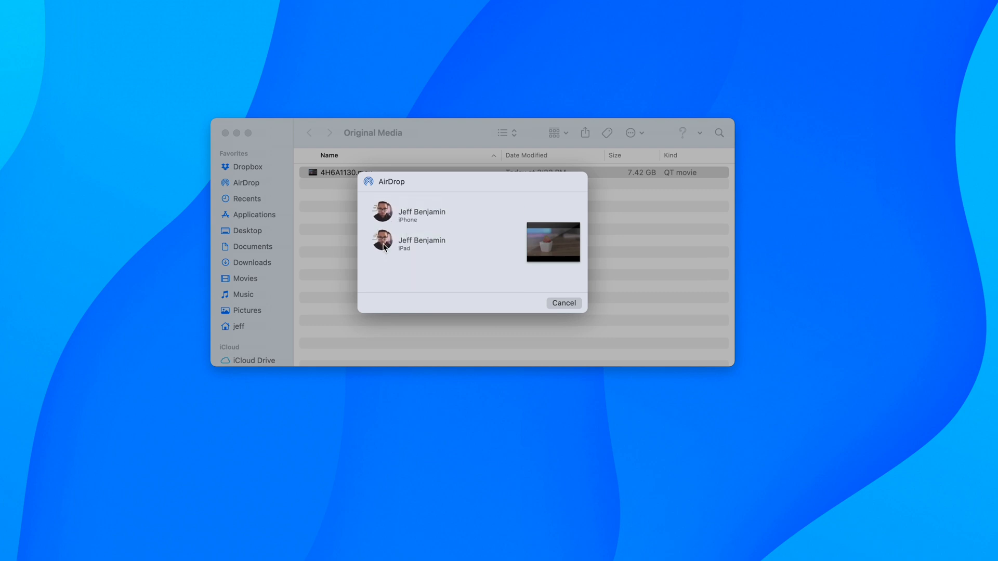
click(422, 244)
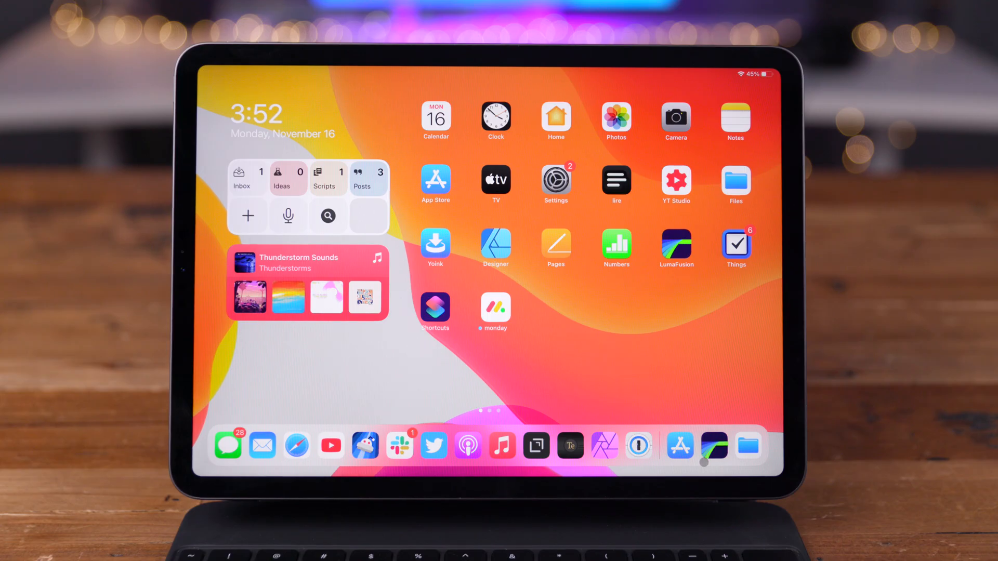
Step: Launch LumaFusion, preview 4H6A1130.mov from Files > Downloaded Media, and add it to the timeline
click(674, 247)
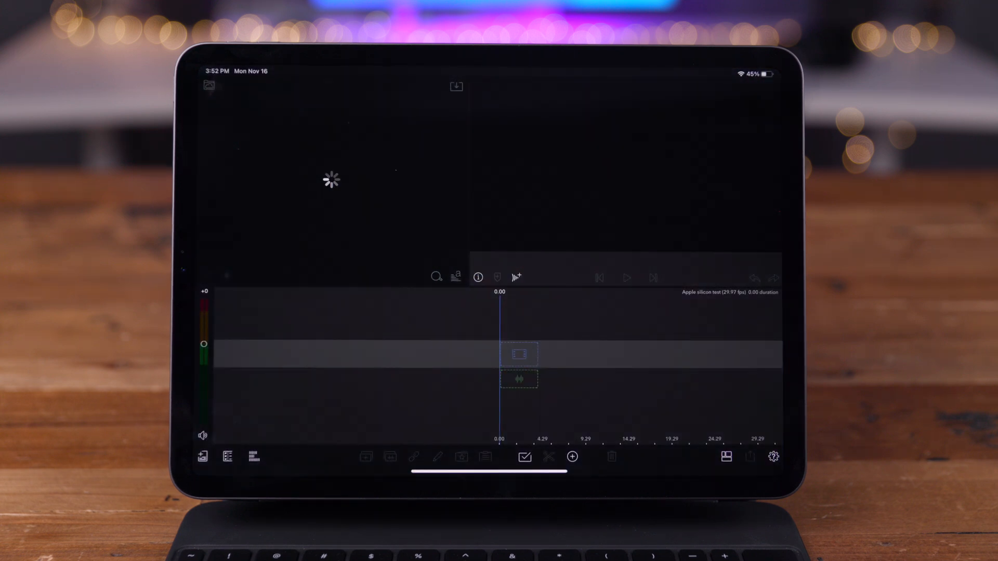
click(209, 86)
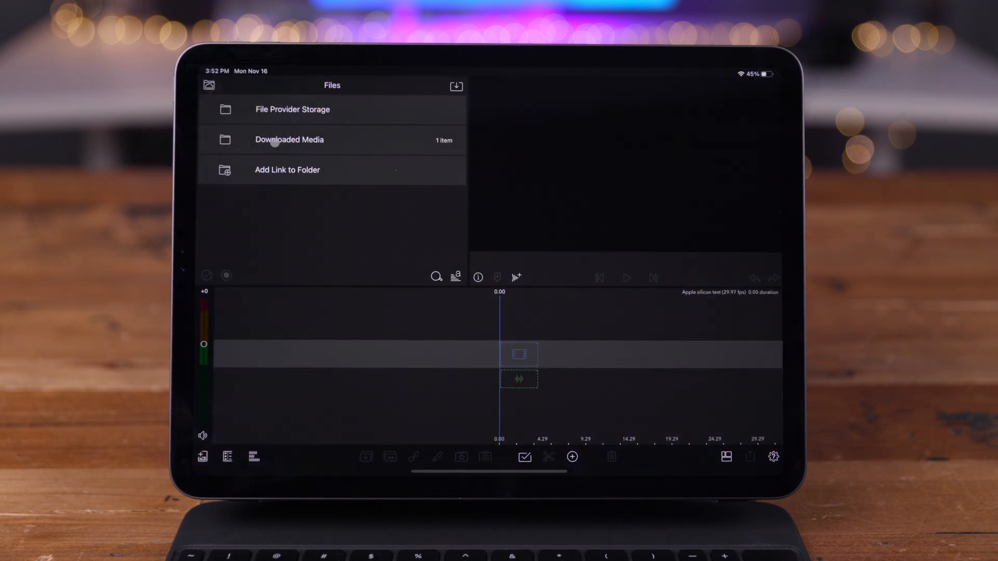
click(288, 139)
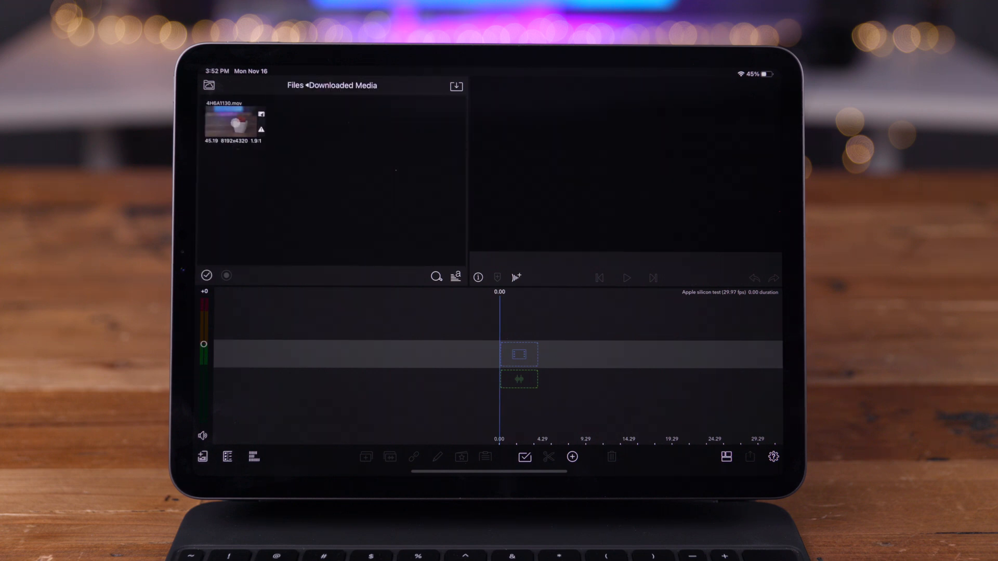
click(233, 121)
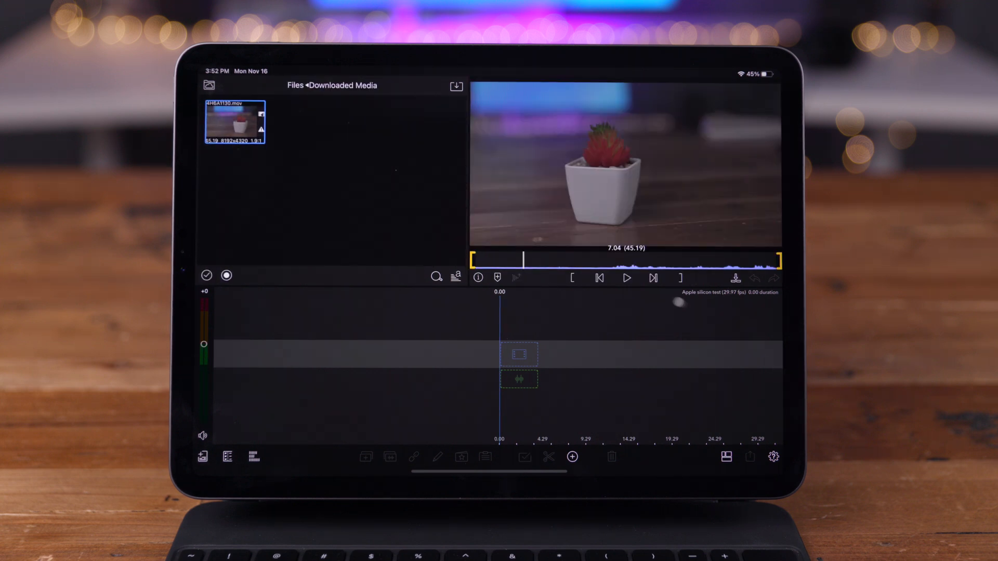
click(625, 278)
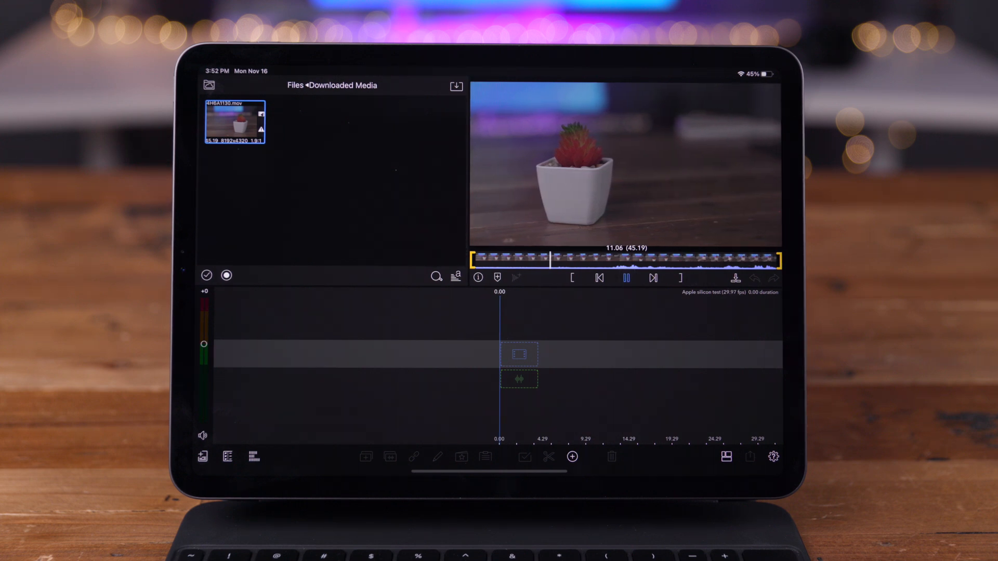
click(626, 278)
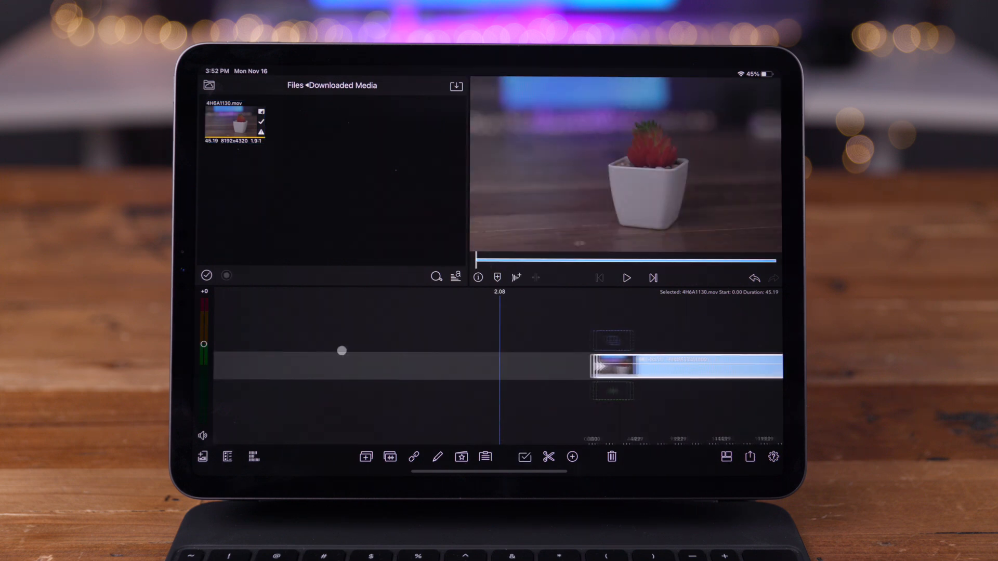
click(625, 277)
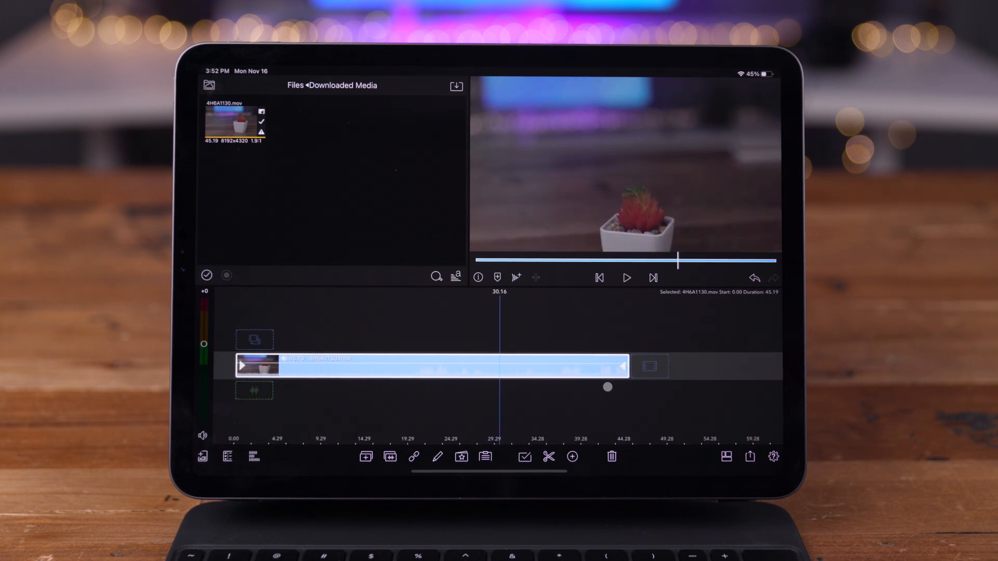
Step: Play the 8K timeline to about 39.08, pause, and bring up Share/Export
click(626, 277)
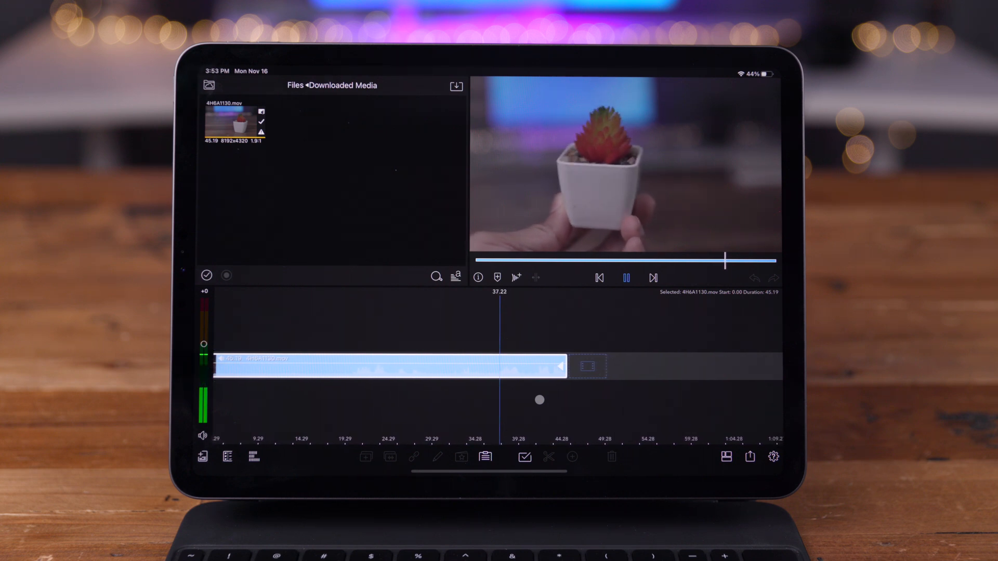
click(626, 277)
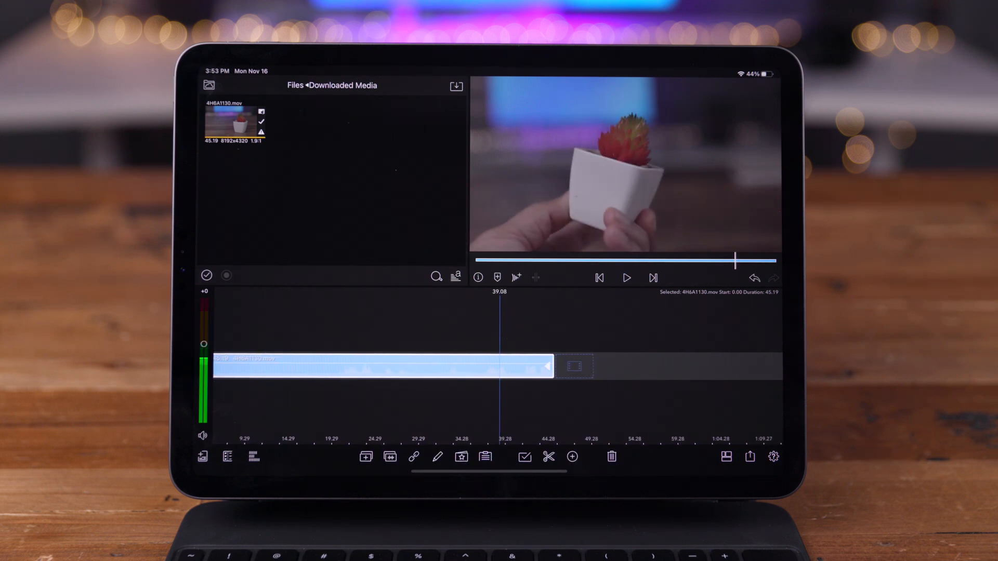
click(749, 456)
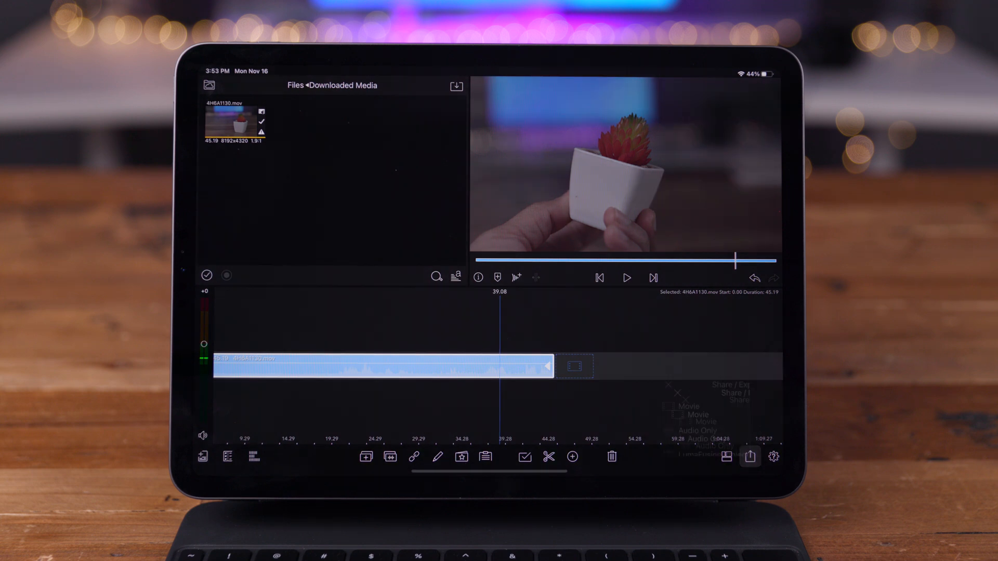
Step: Choose Movie export to Files, showing 3840×2160, 29.97 fps H264 MP4 settings
click(749, 456)
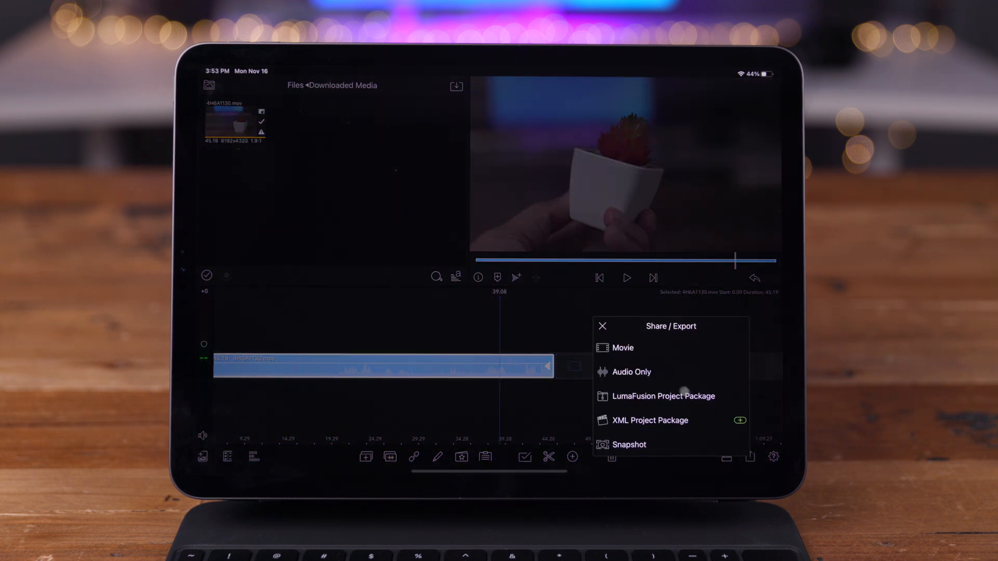
click(623, 348)
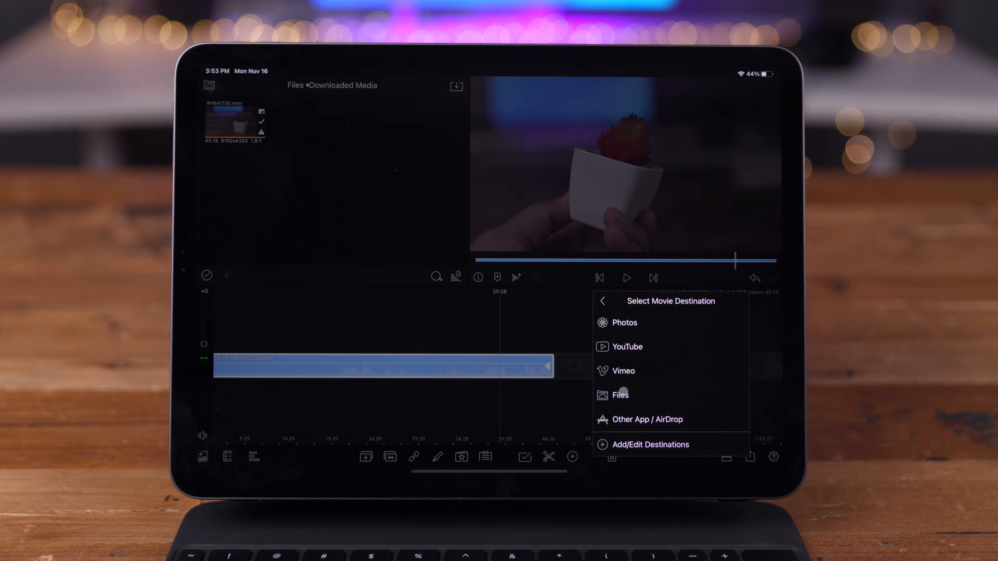
click(619, 395)
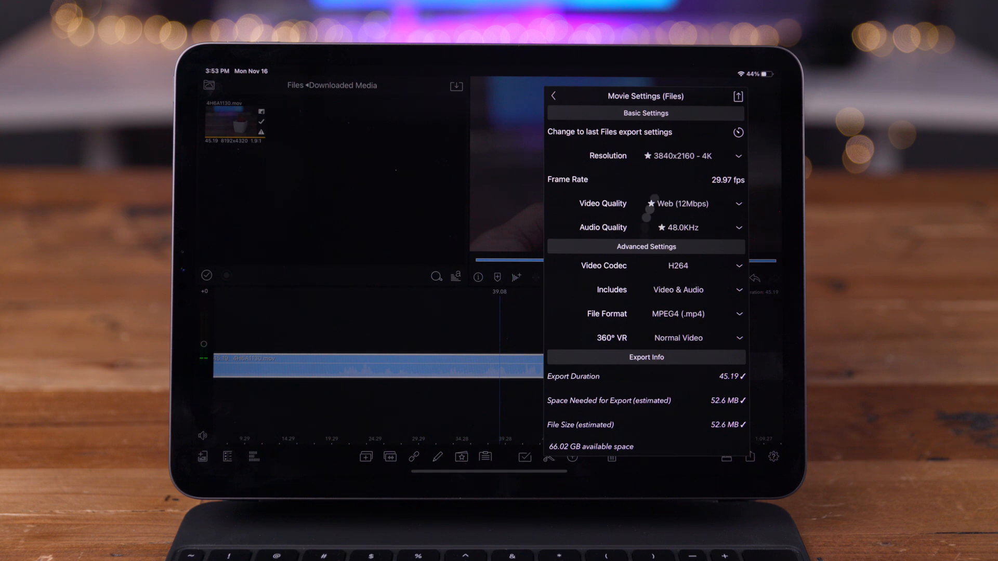
Step: Set LumaFusion's Files export to 4K resolution, Ultra (150 Mbps) quality and HEVC (H265) codec
click(738, 156)
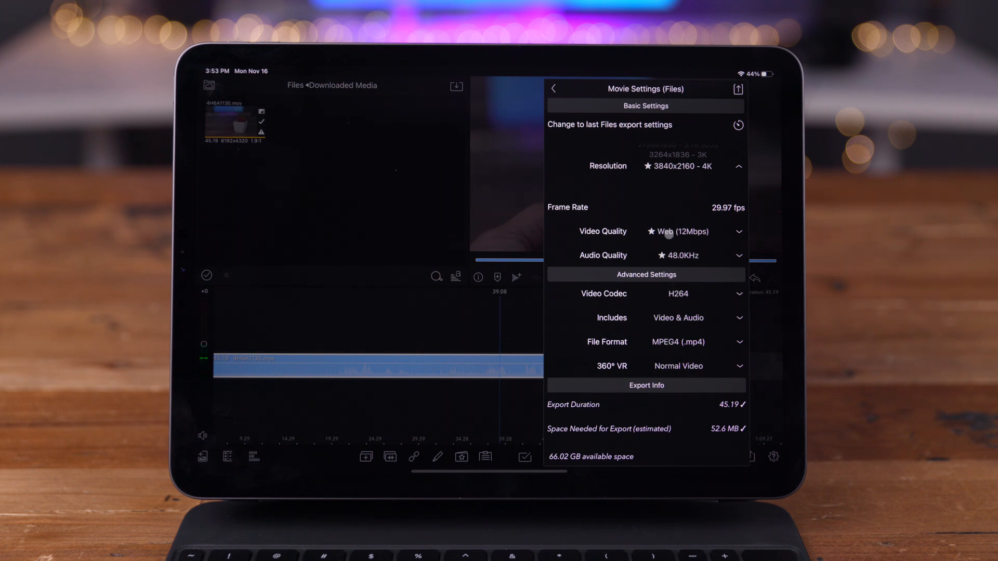
click(738, 232)
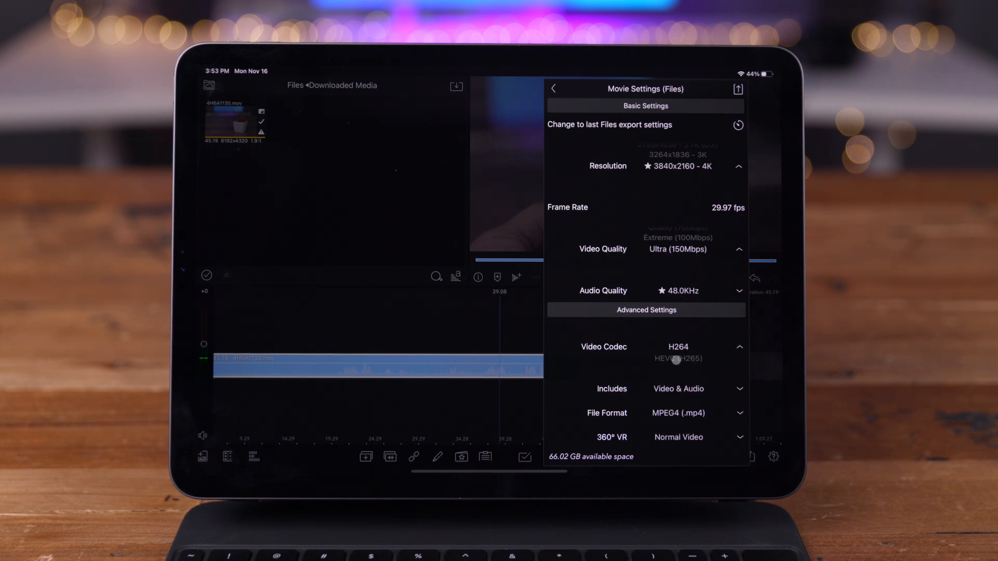
click(678, 358)
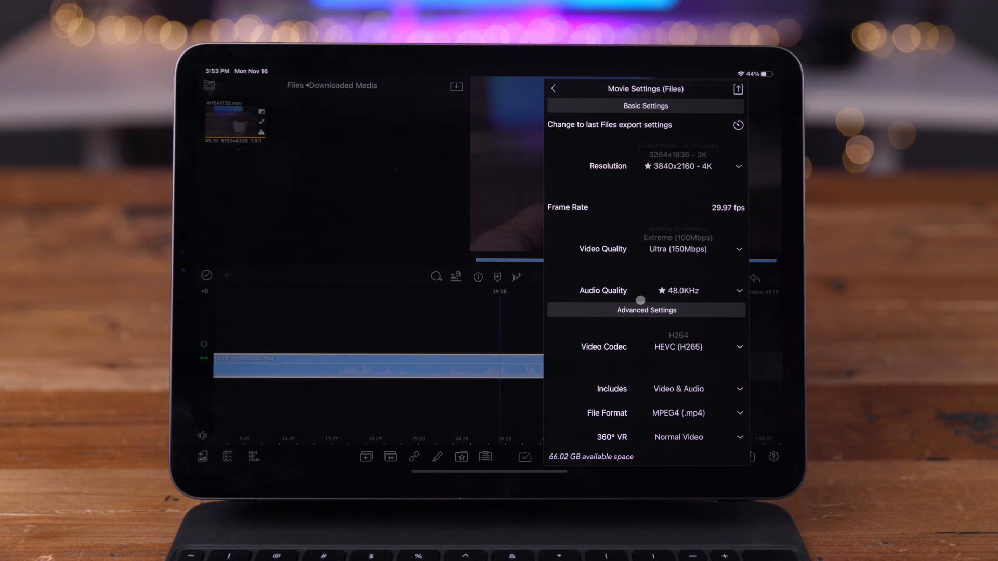
Step: Title the movie 'Apple silicon test' and start the export
click(553, 88)
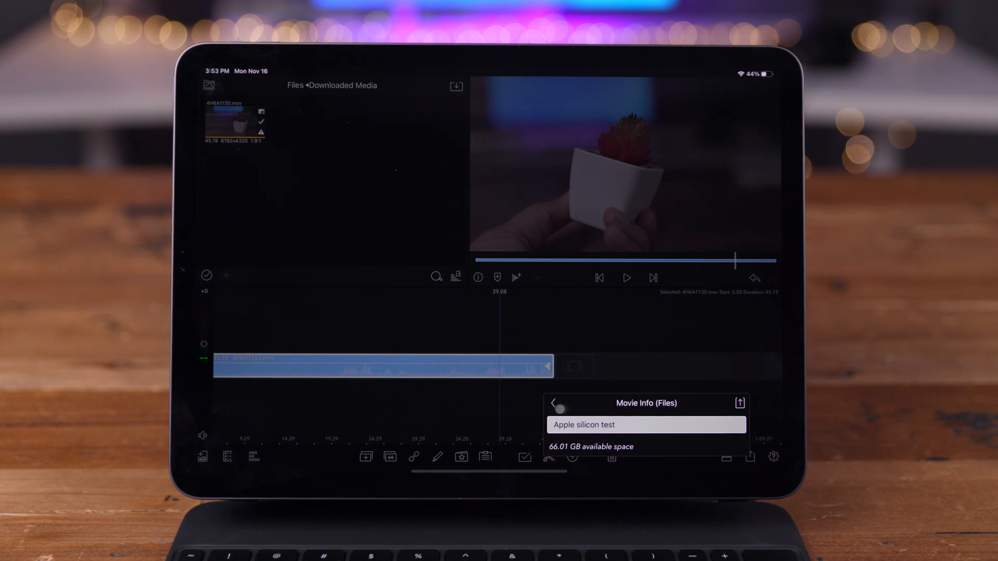
click(740, 403)
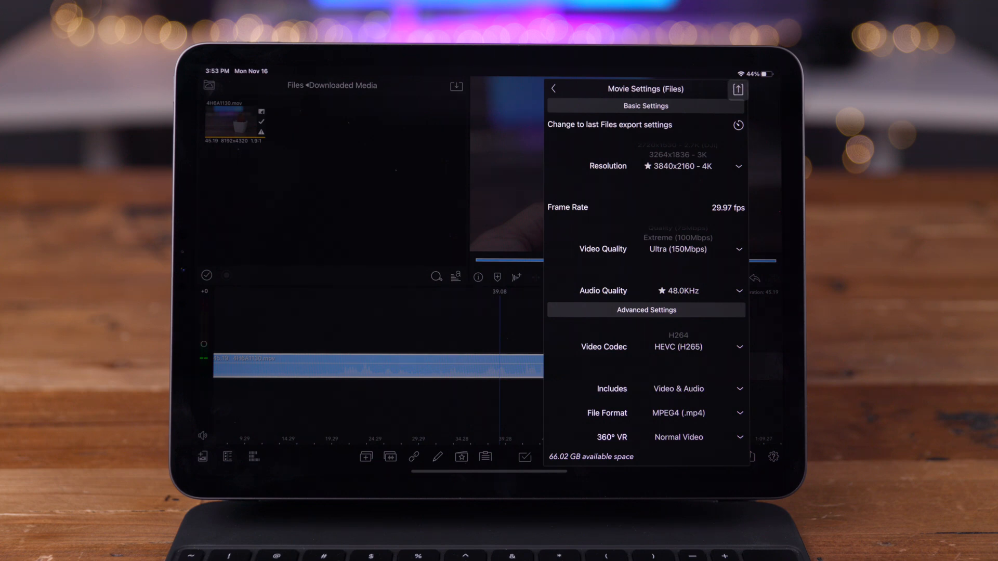
click(553, 88)
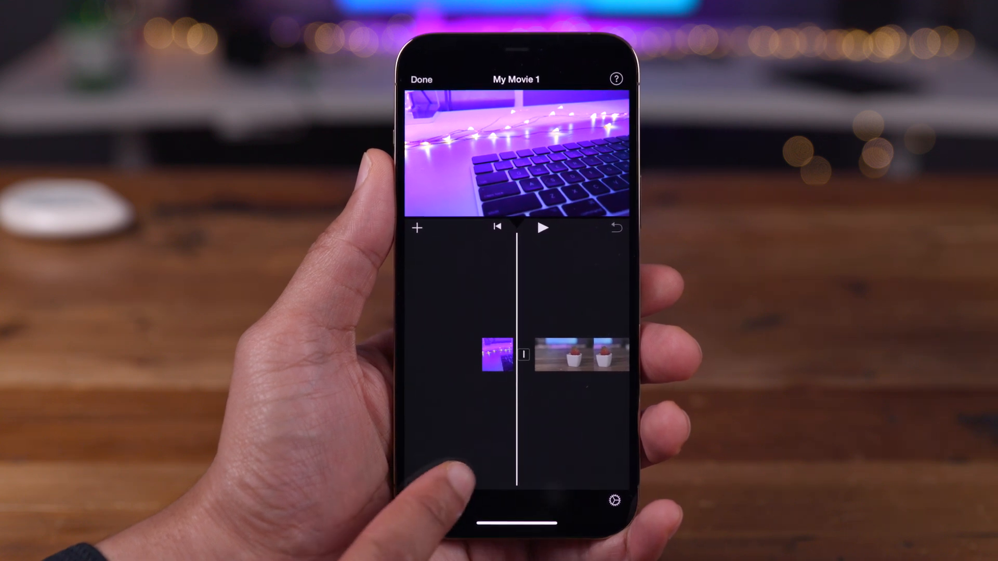
Step: Show iMovie's export options for My Movie 1: Video type, 4K resolution, HDR on
click(543, 230)
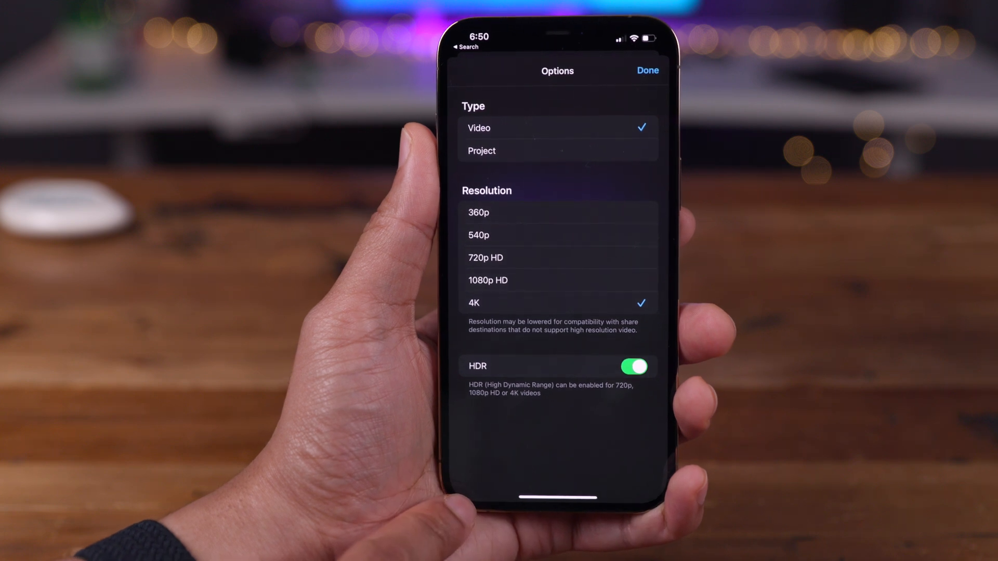
Step: Toggle HDR off and back on, then confirm to begin the 4K HDR export
click(633, 374)
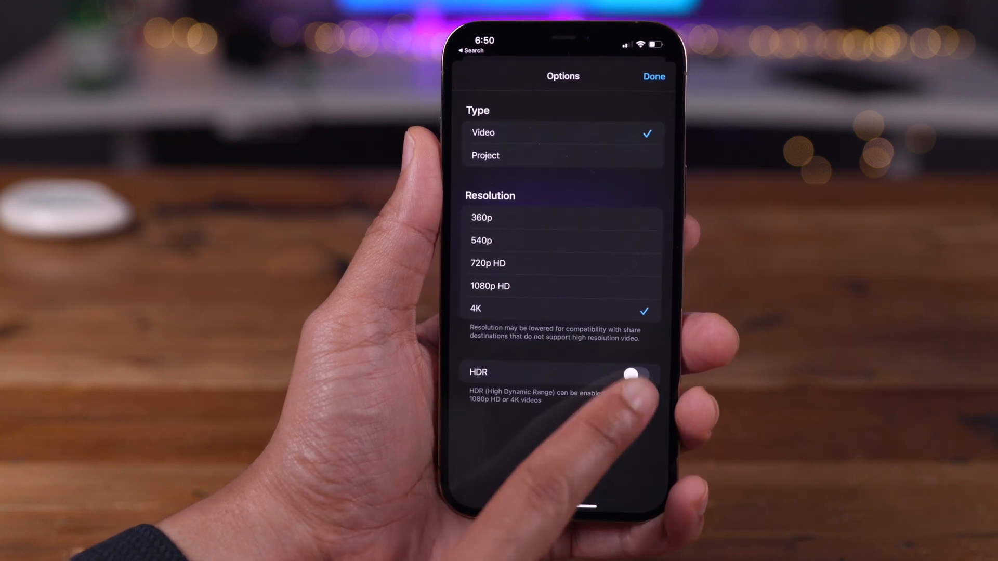
click(633, 376)
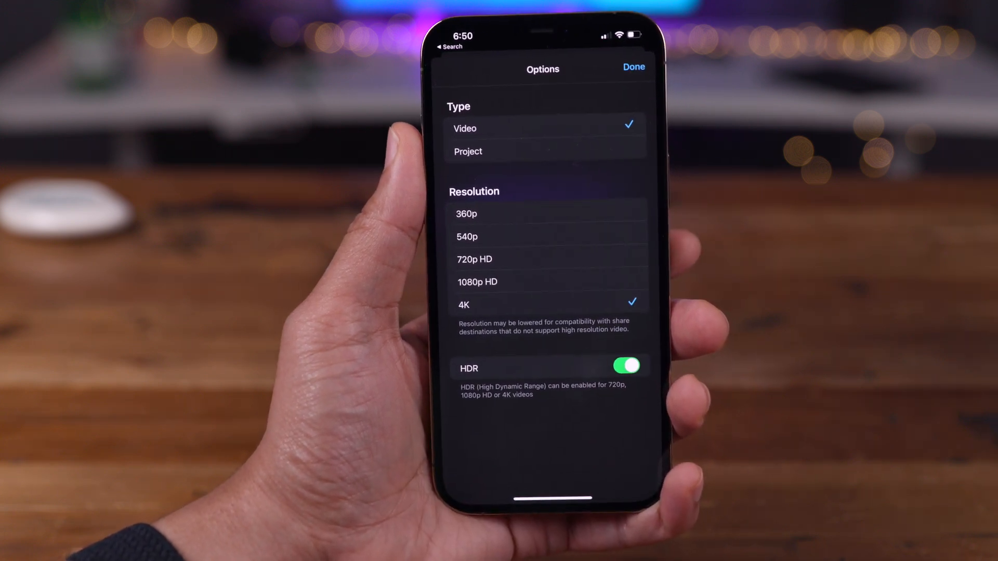
click(633, 67)
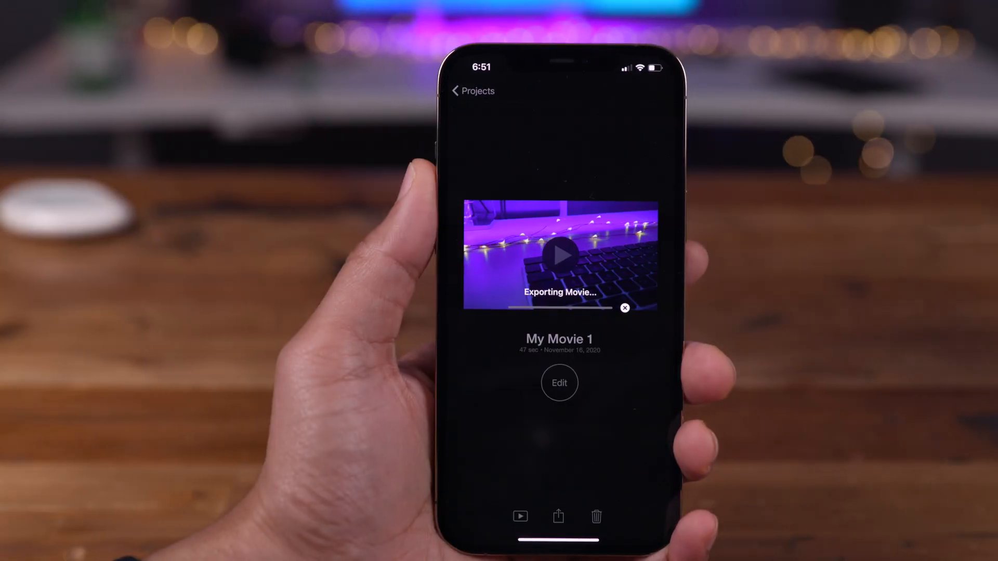